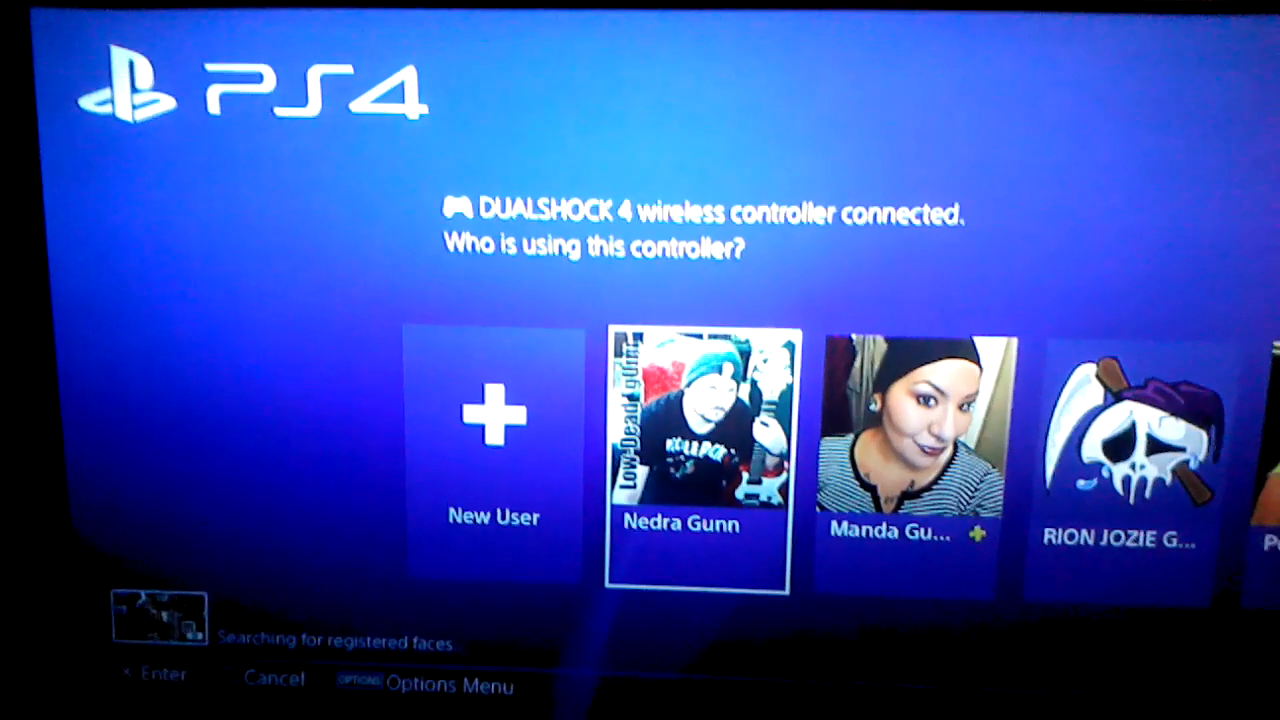
Sign in with the chosen user profile on the 'Who is using this controller?' screen.
{"action": "left_click", "coordinate": [696, 460]}
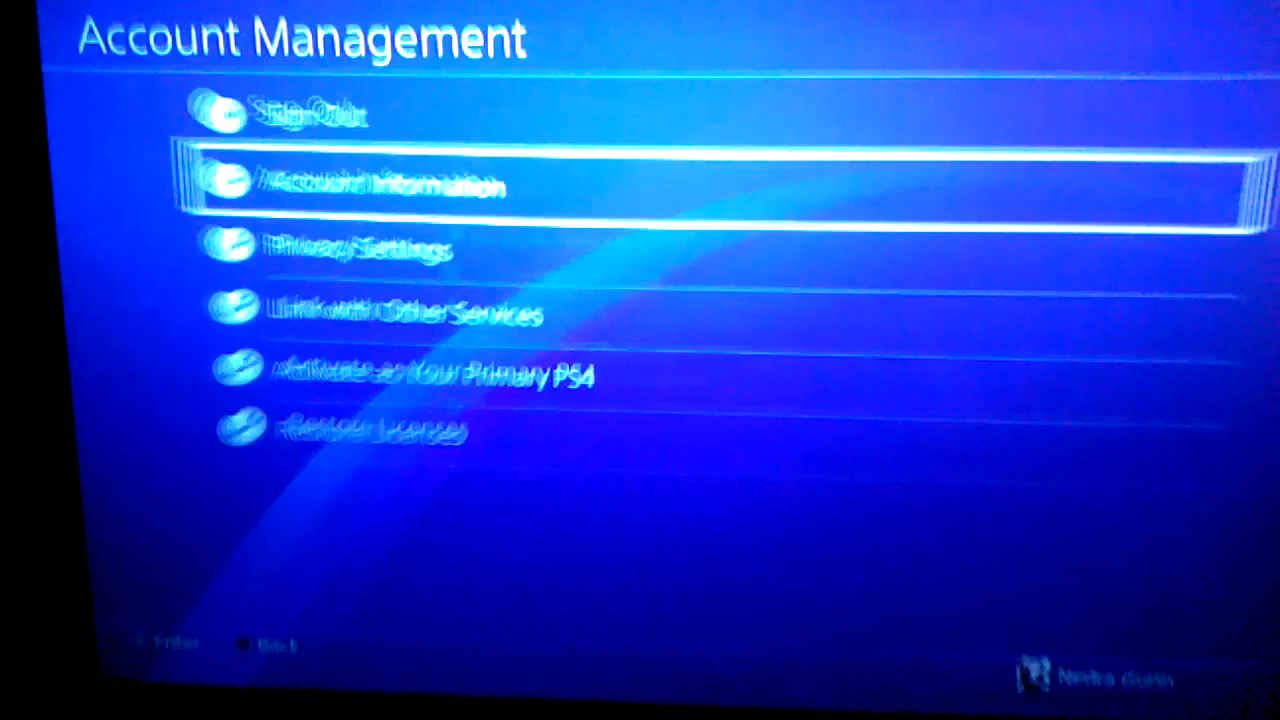
Run System Software Update and acknowledge that the latest version is already installed.
{"action": "key", "text": "Back"}
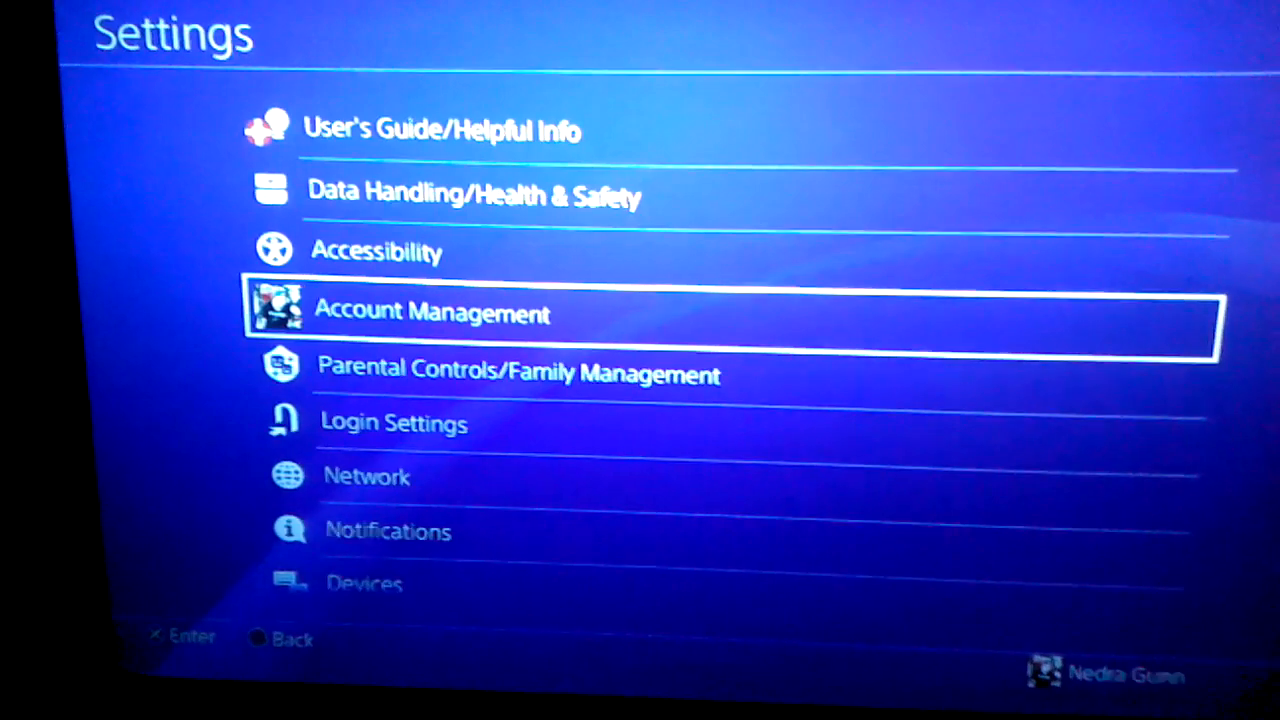
{"action": "scroll", "scroll_direction": "down", "scroll_amount": 3}
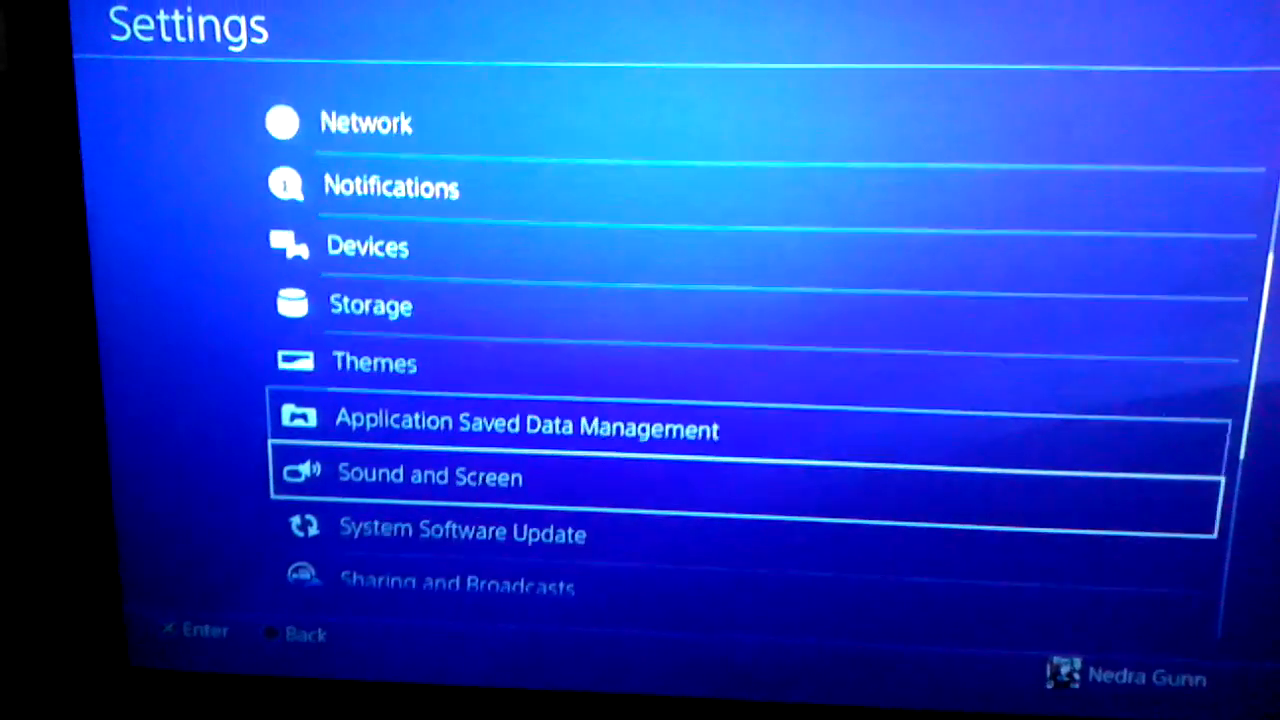
{"action": "left_click", "coordinate": [462, 530]}
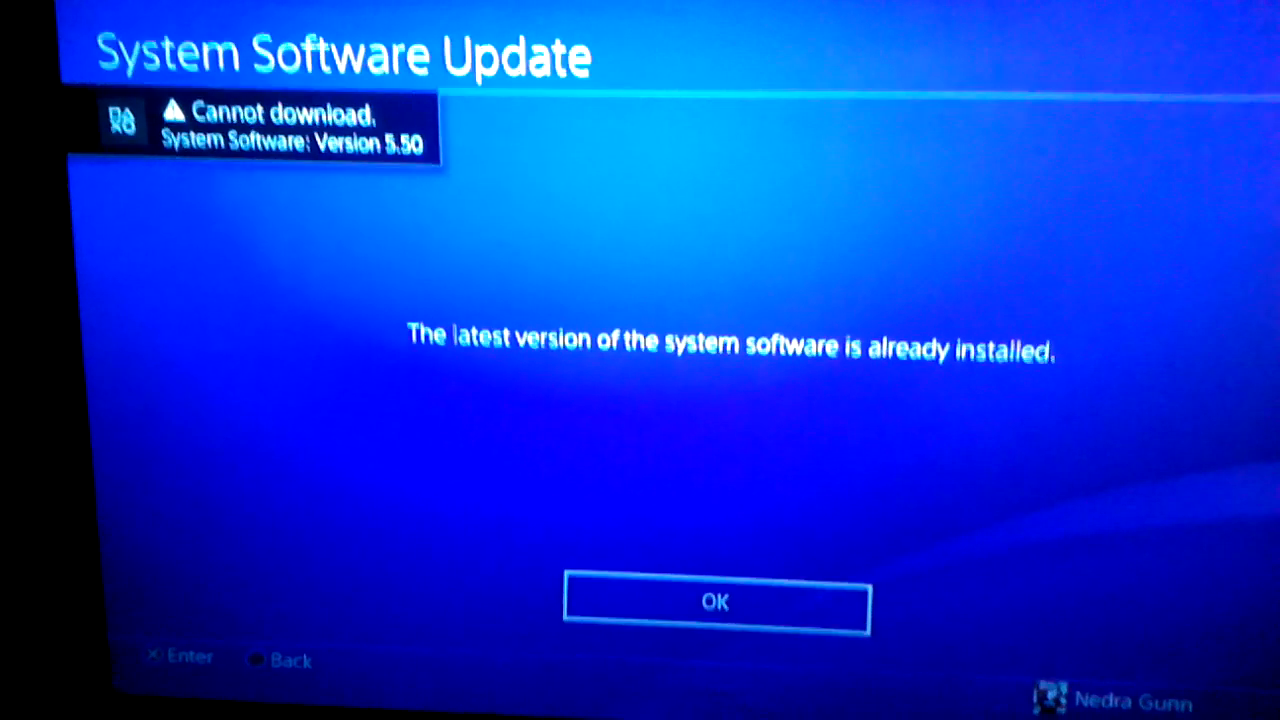
{"action": "left_click", "coordinate": [716, 600]}
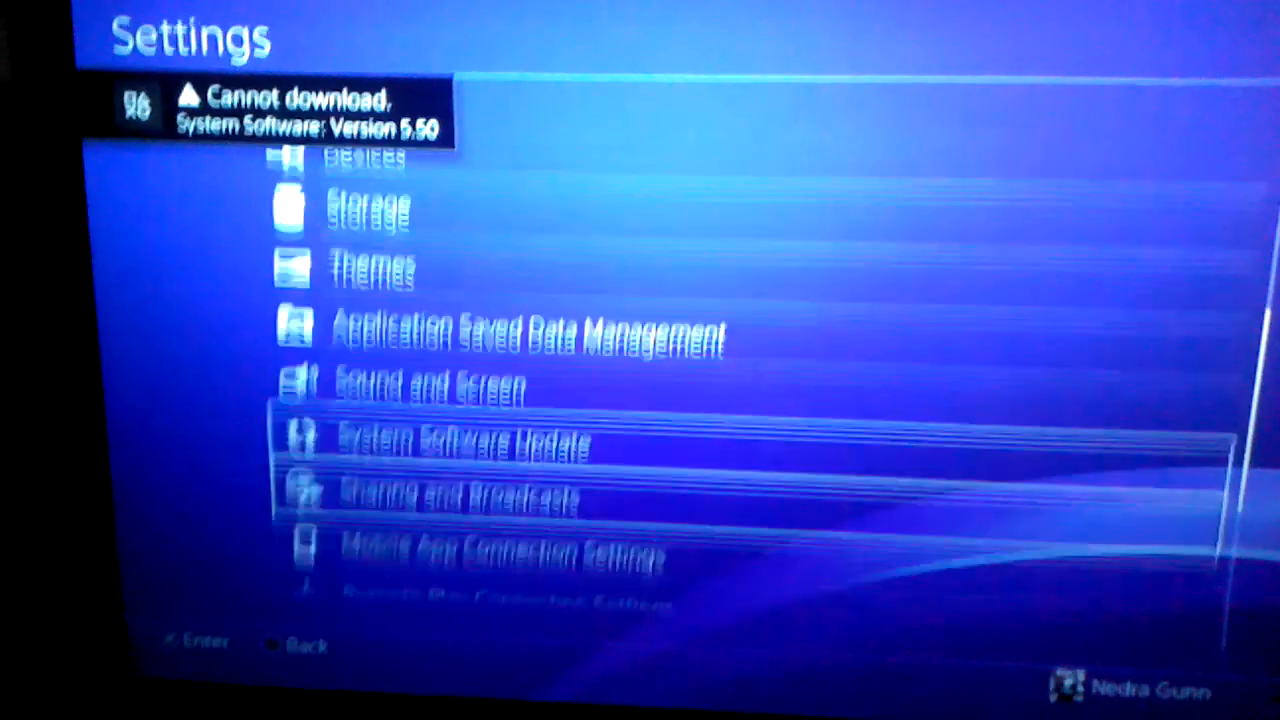
View System Information showing version 5.50, then return to the Settings list.
{"action": "scroll", "scroll_direction": "down", "scroll_amount": 3}
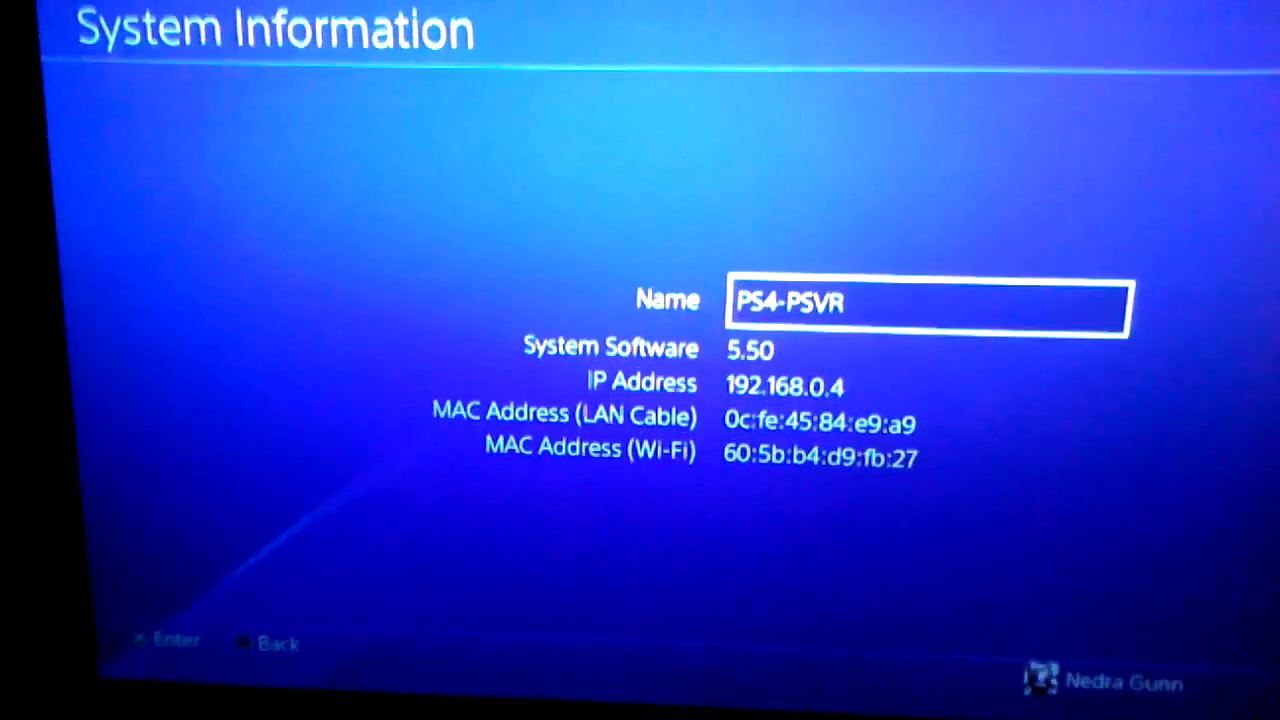
{"action": "key", "text": "Back"}
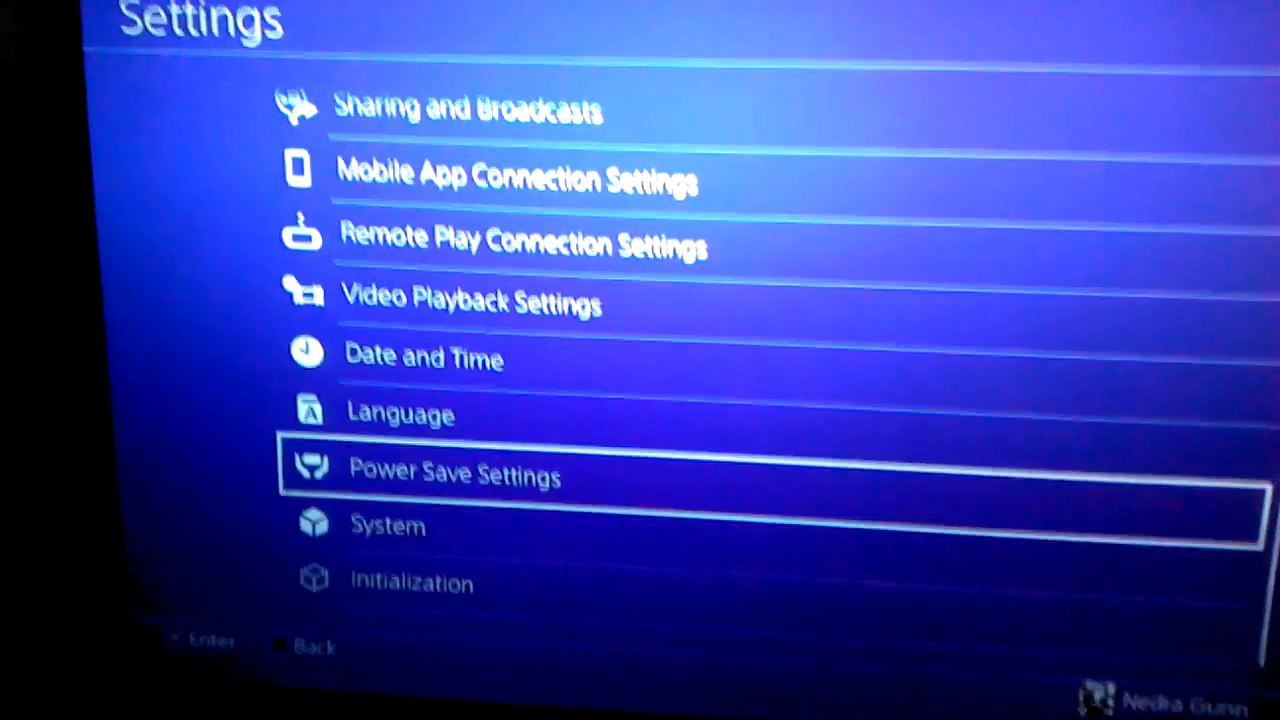
{"action": "key", "text": "up"}
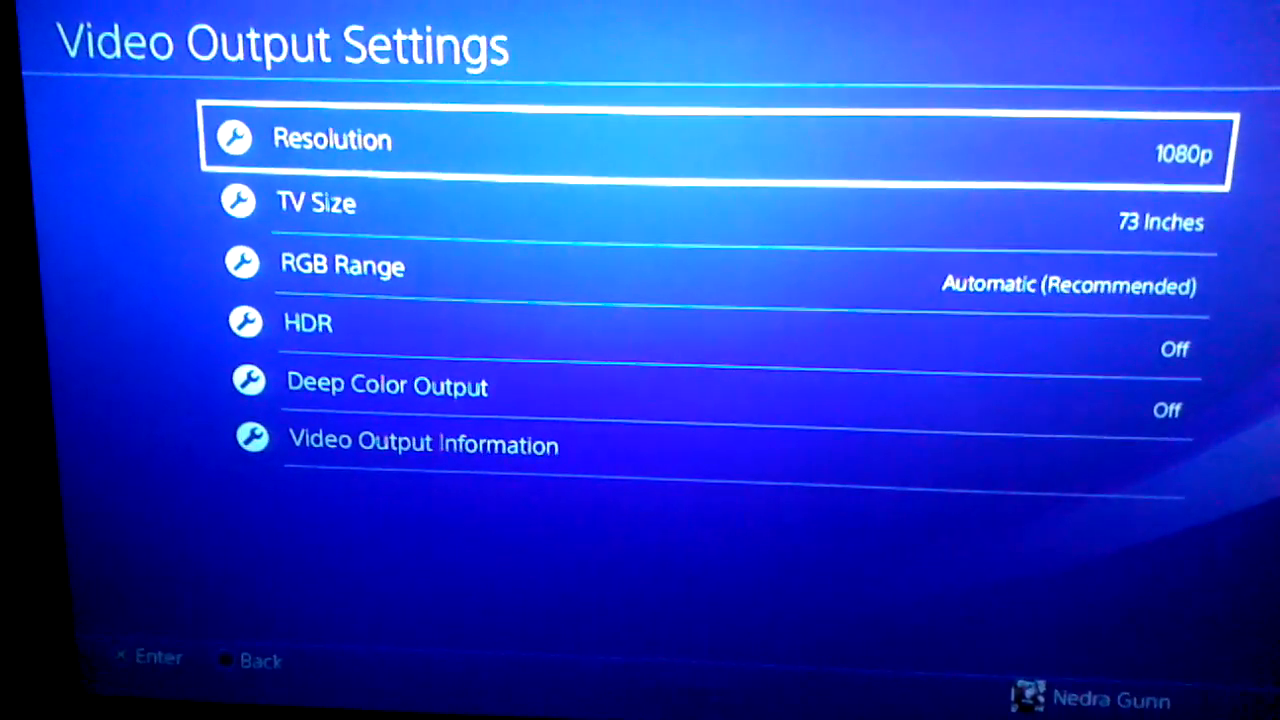
{"action": "left_click", "coordinate": [700, 154]}
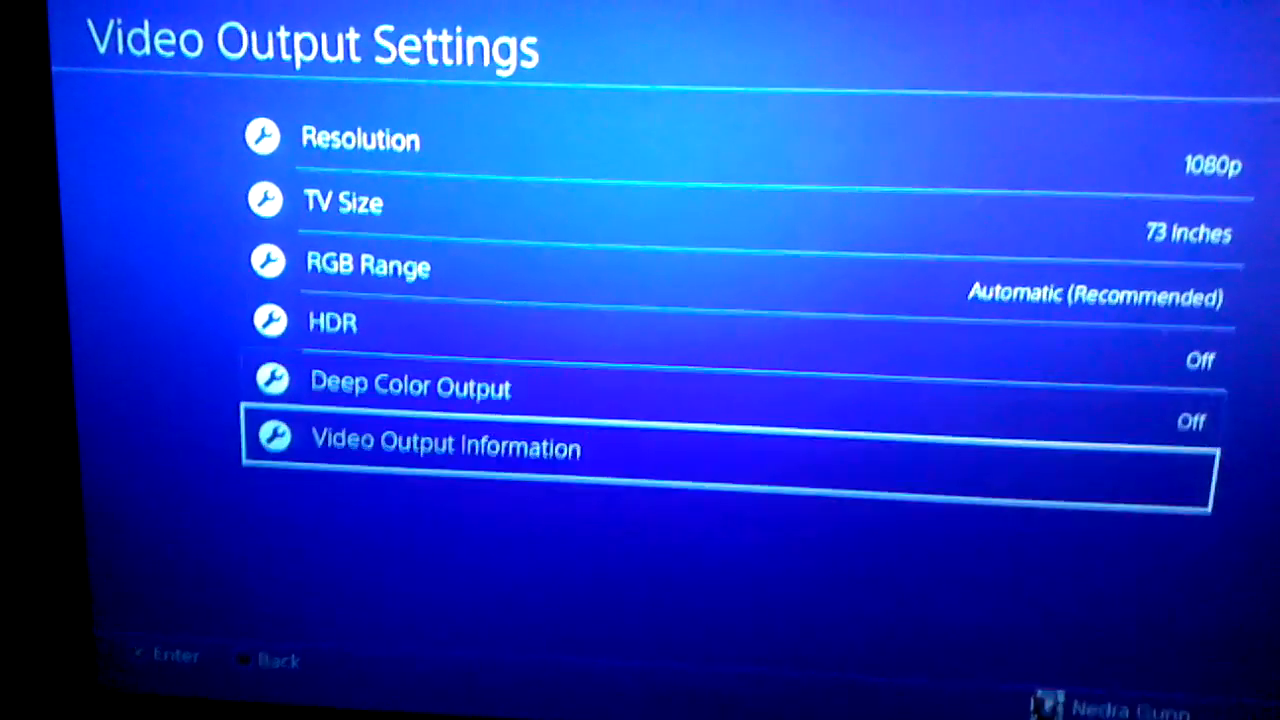
{"action": "left_click", "coordinate": [444, 444]}
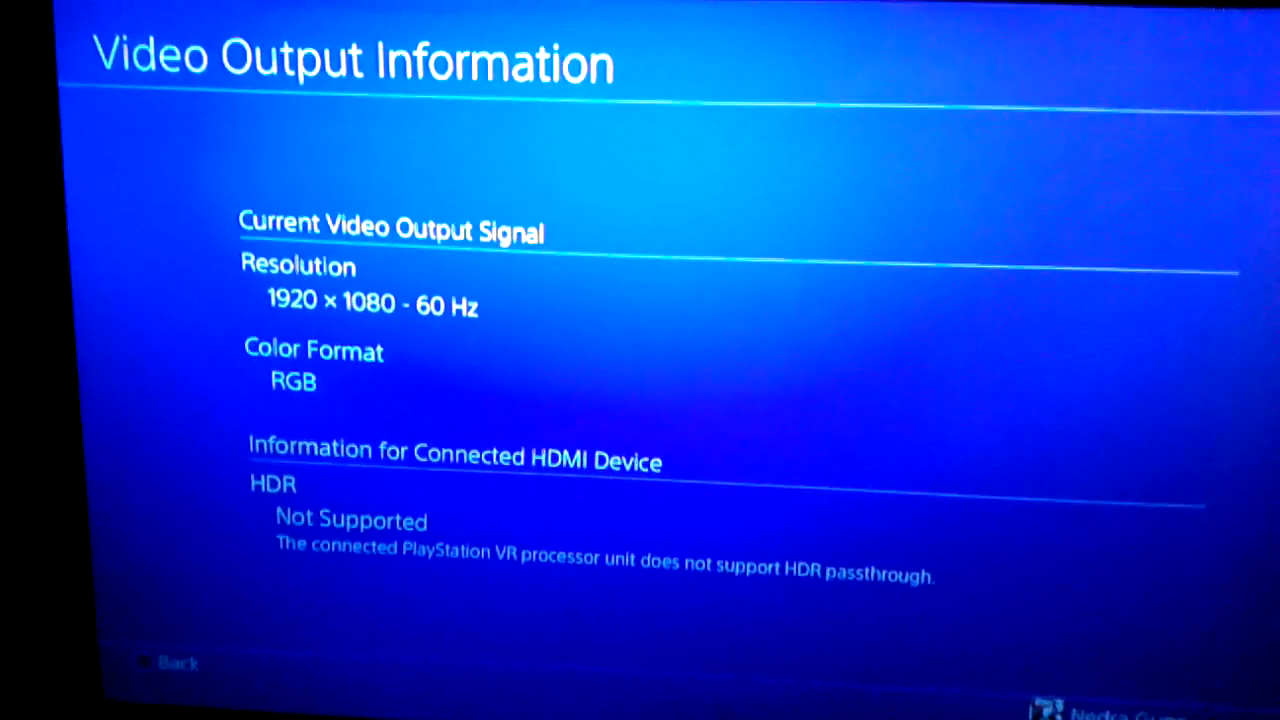
{"action": "key", "text": "Back"}
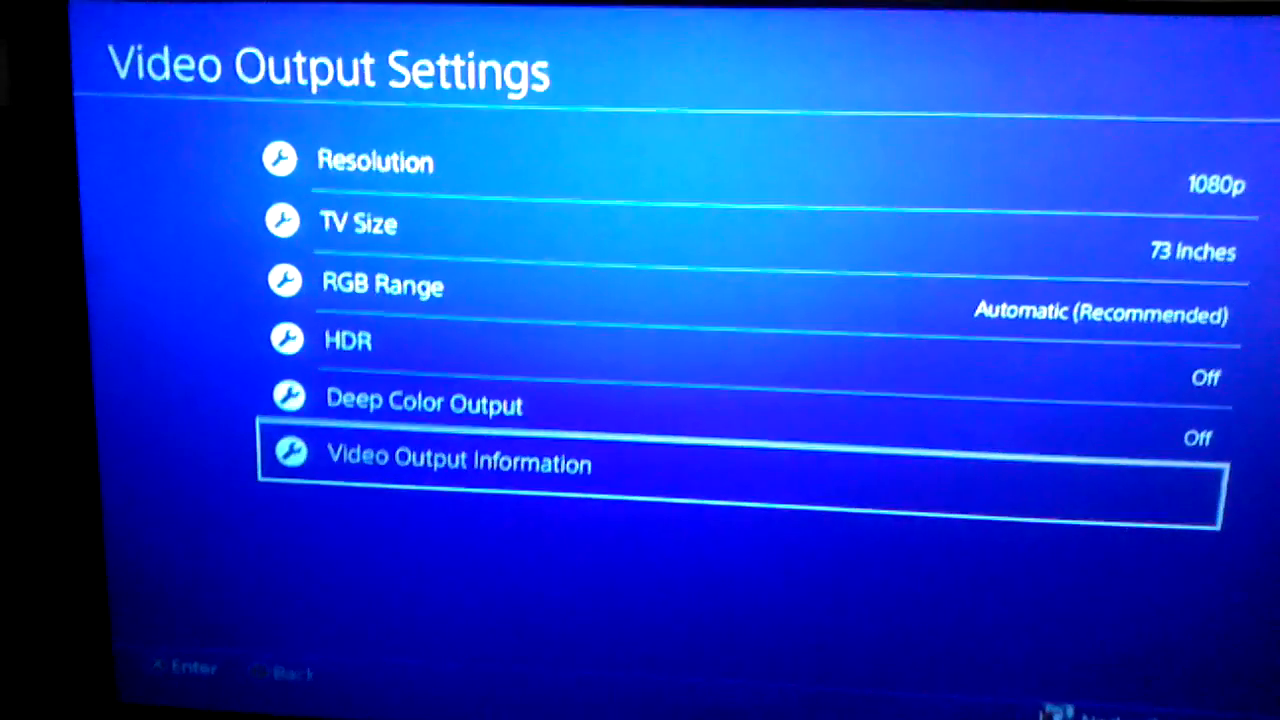
{"action": "left_click", "coordinate": [458, 460]}
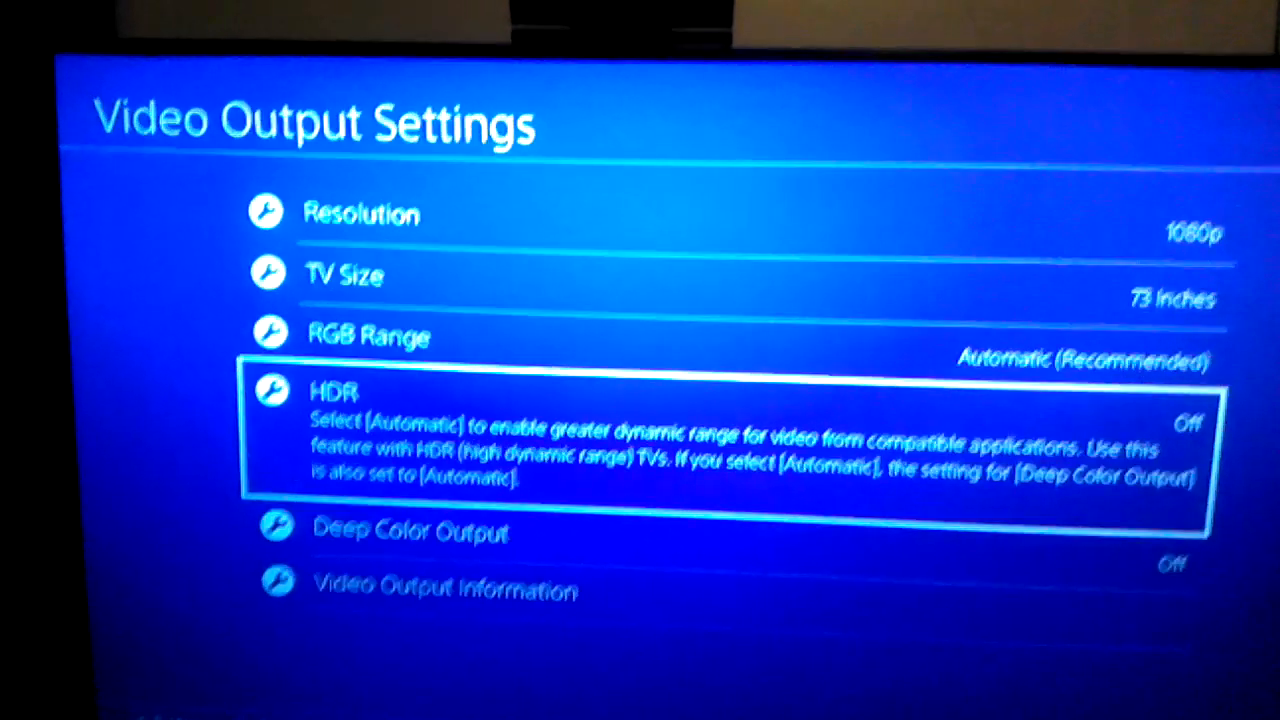
{"action": "left_click", "coordinate": [332, 392]}
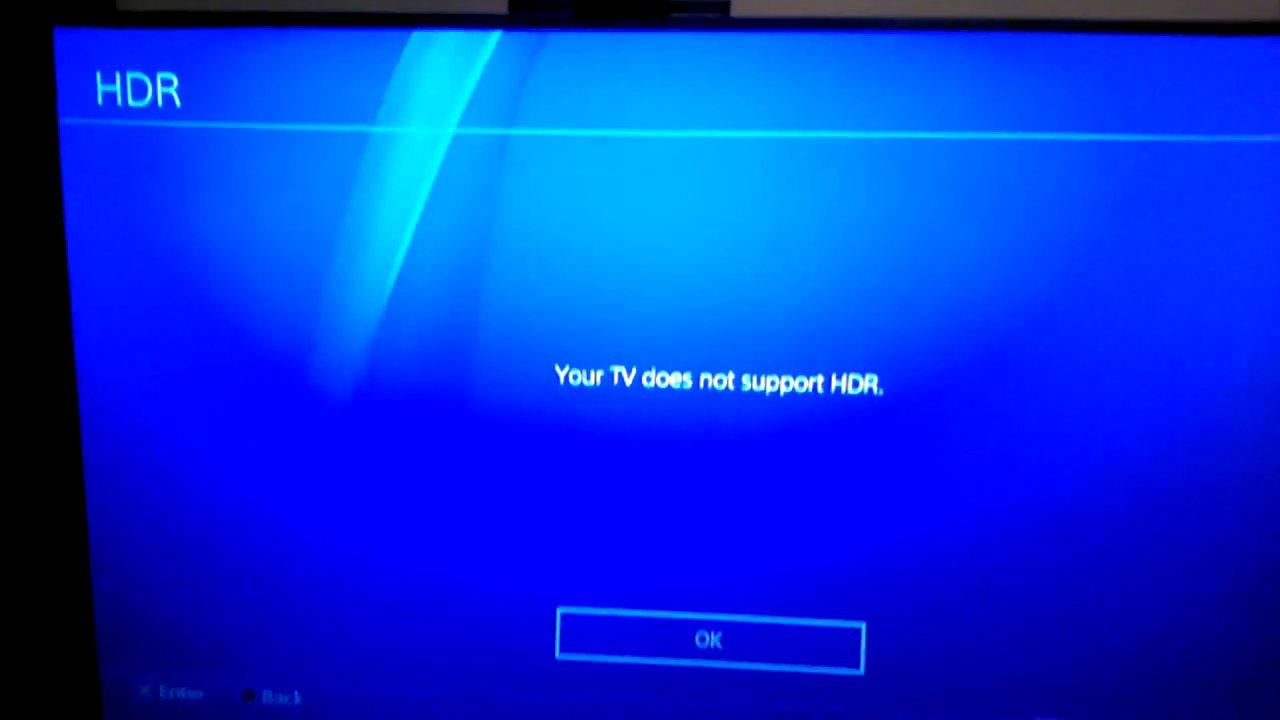
{"action": "left_click", "coordinate": [708, 640]}
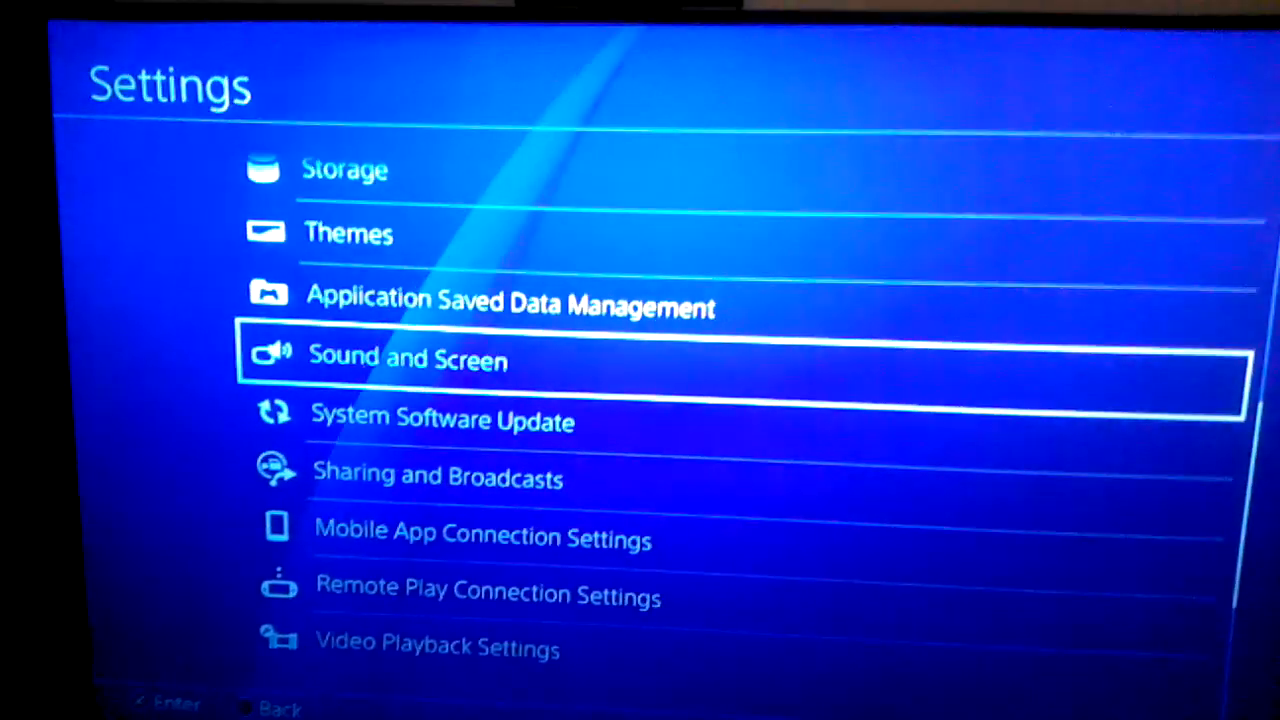